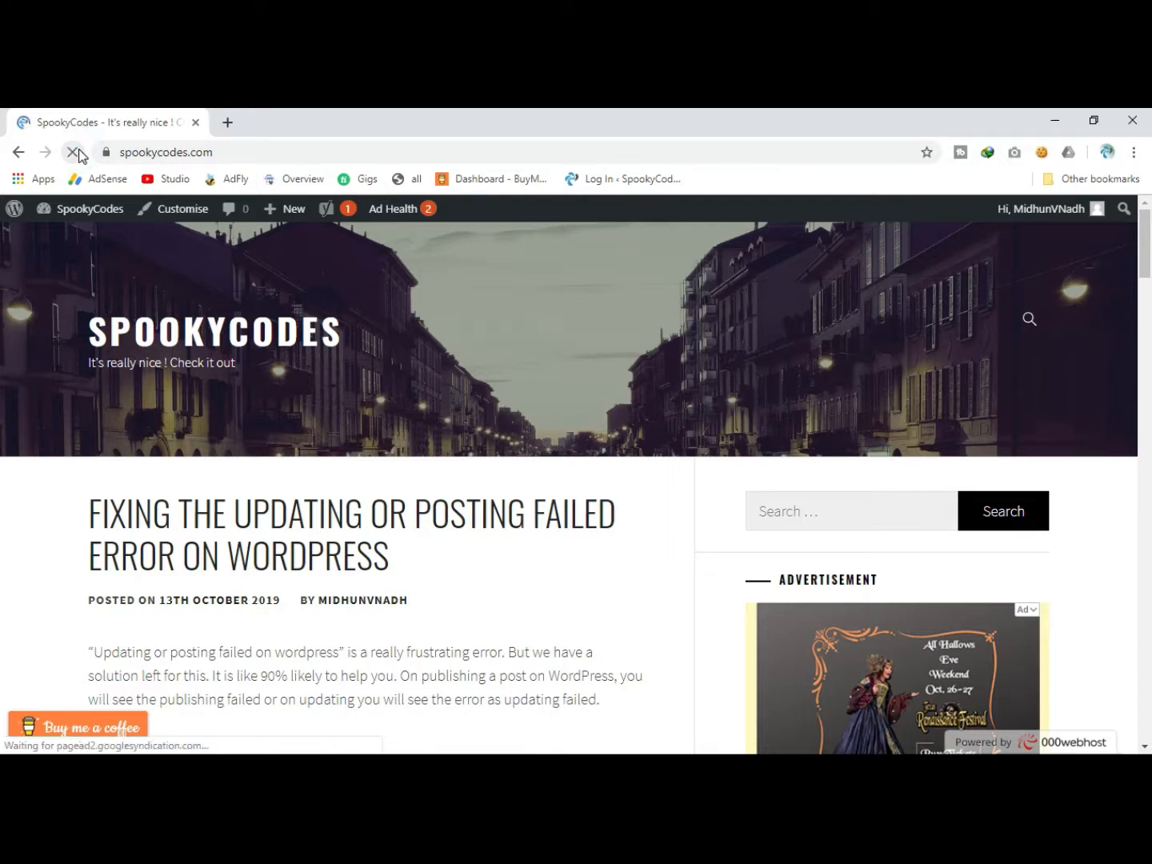
Reload the spookycodes.com homepage and scroll down to check the 000webhost footer banner.
click(73, 152)
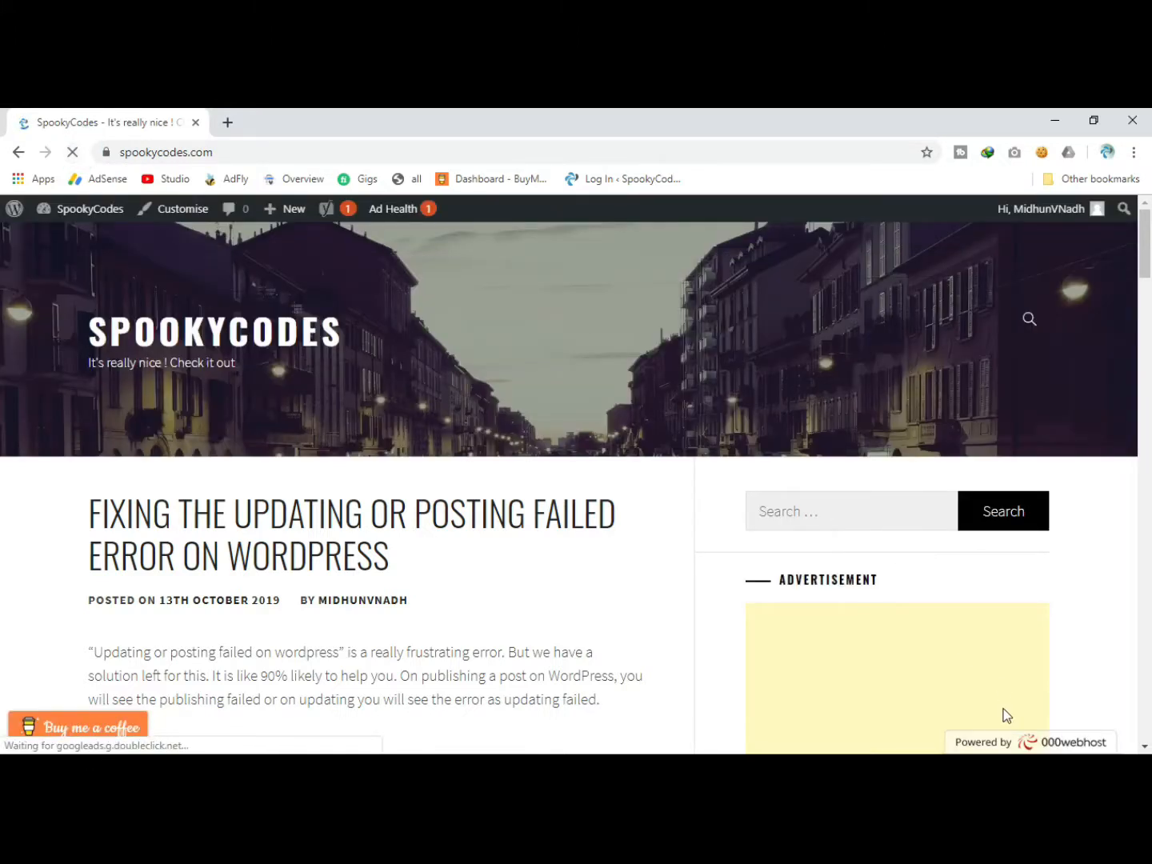
scroll(down, 3)
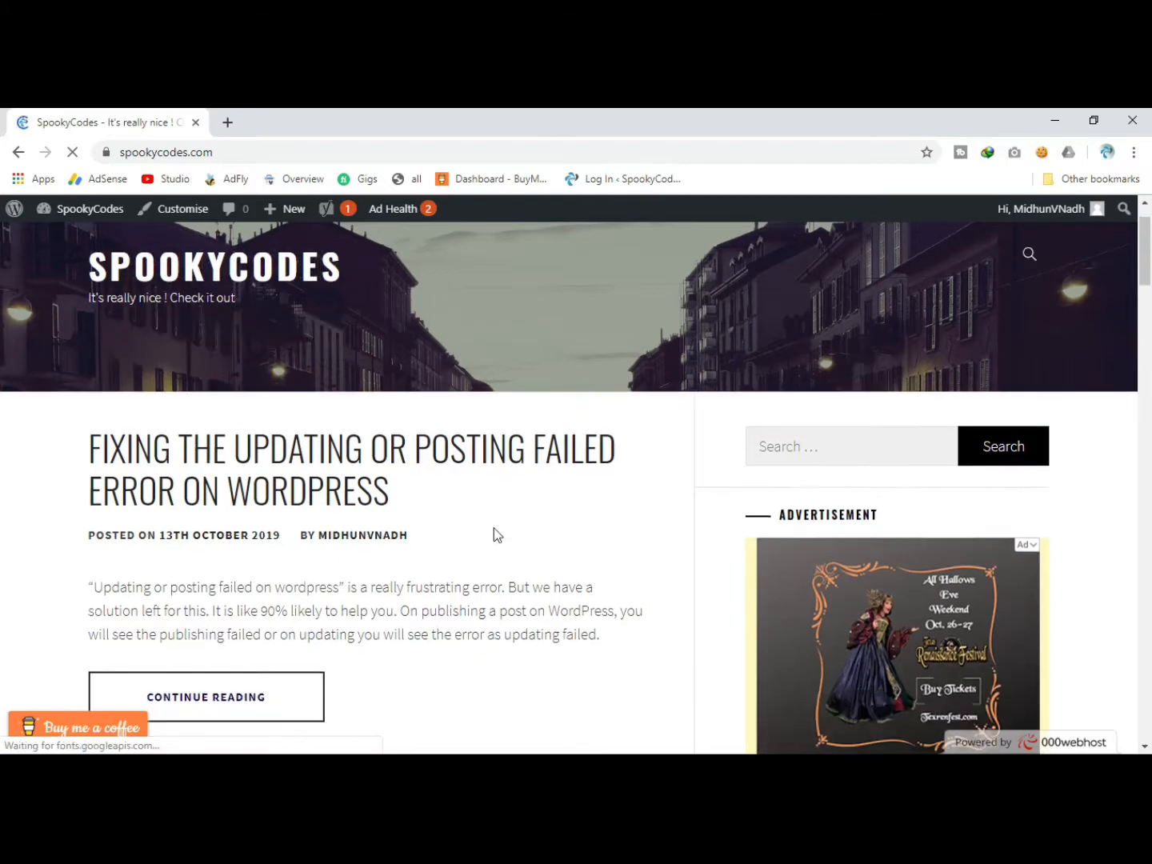
scroll(down, 3)
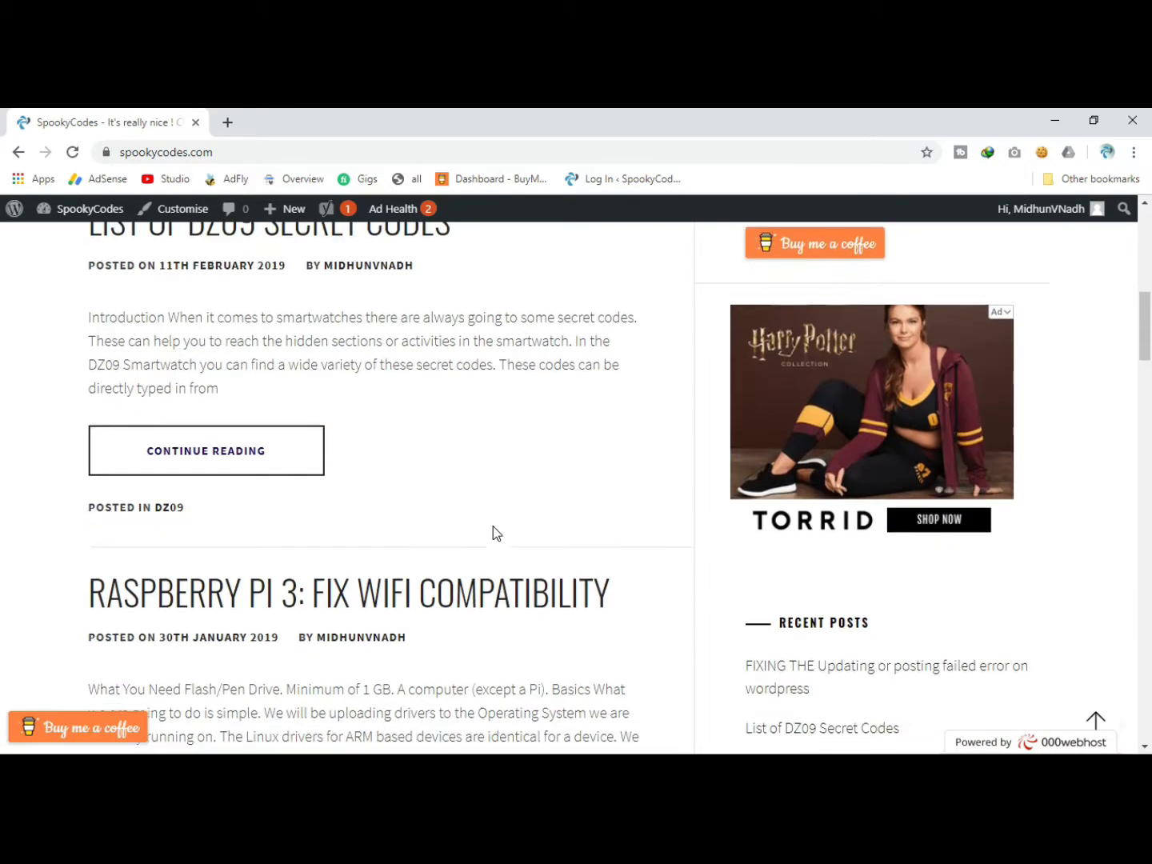
scroll(up, 3)
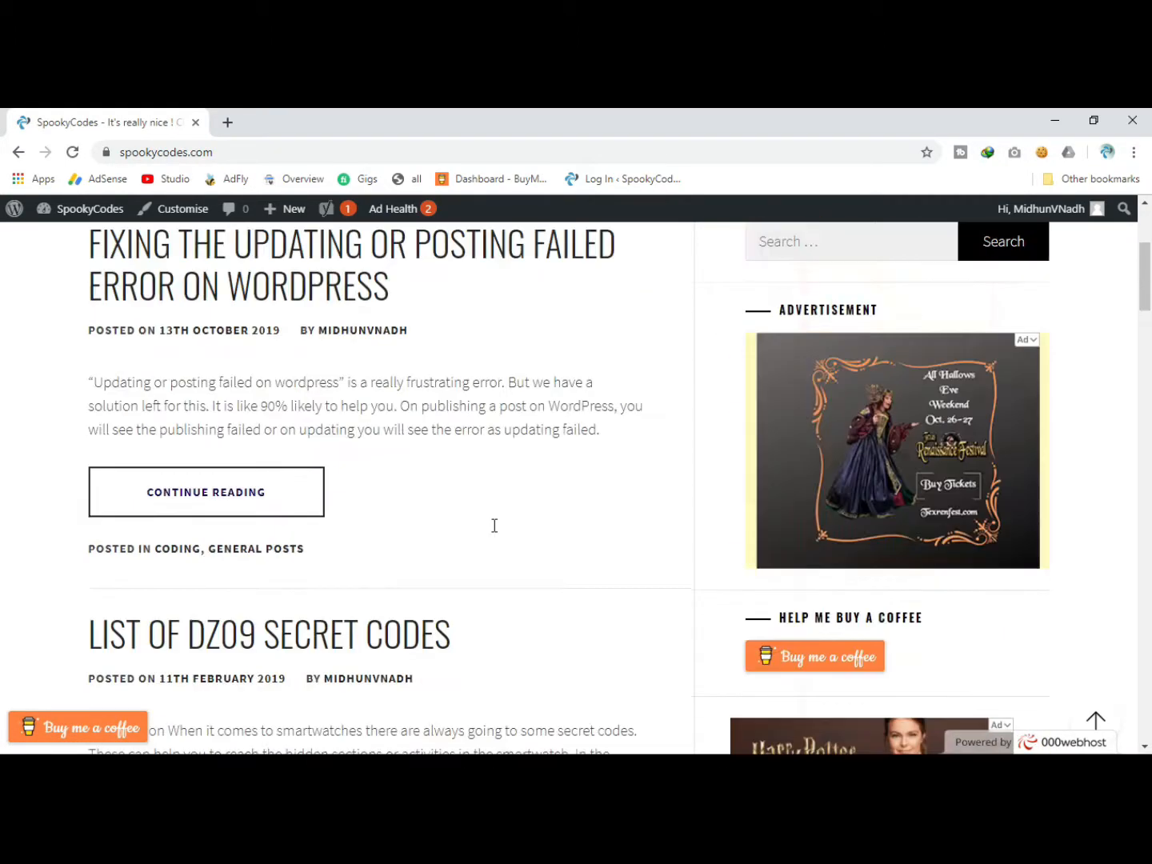
scroll(up, 3)
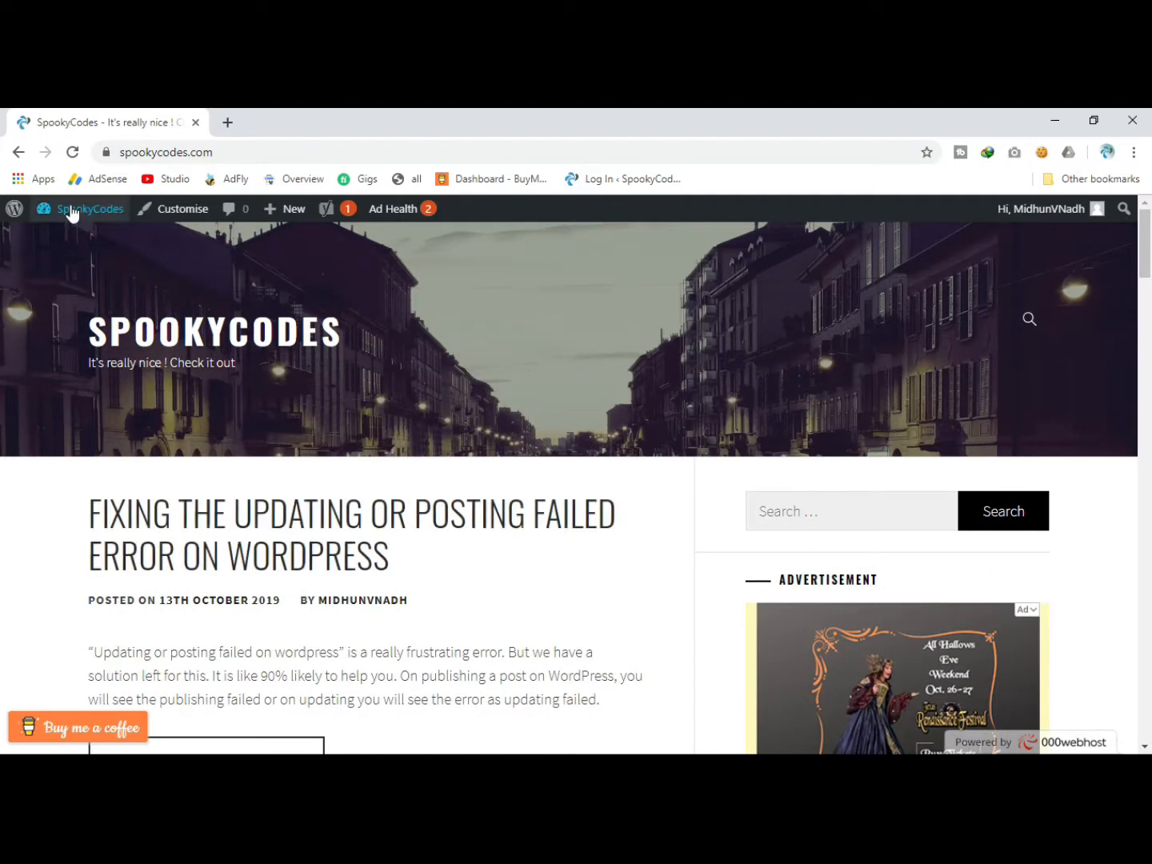
From the admin dashboard, go through Appearance to the theme customiser in a second tab.
click(80, 208)
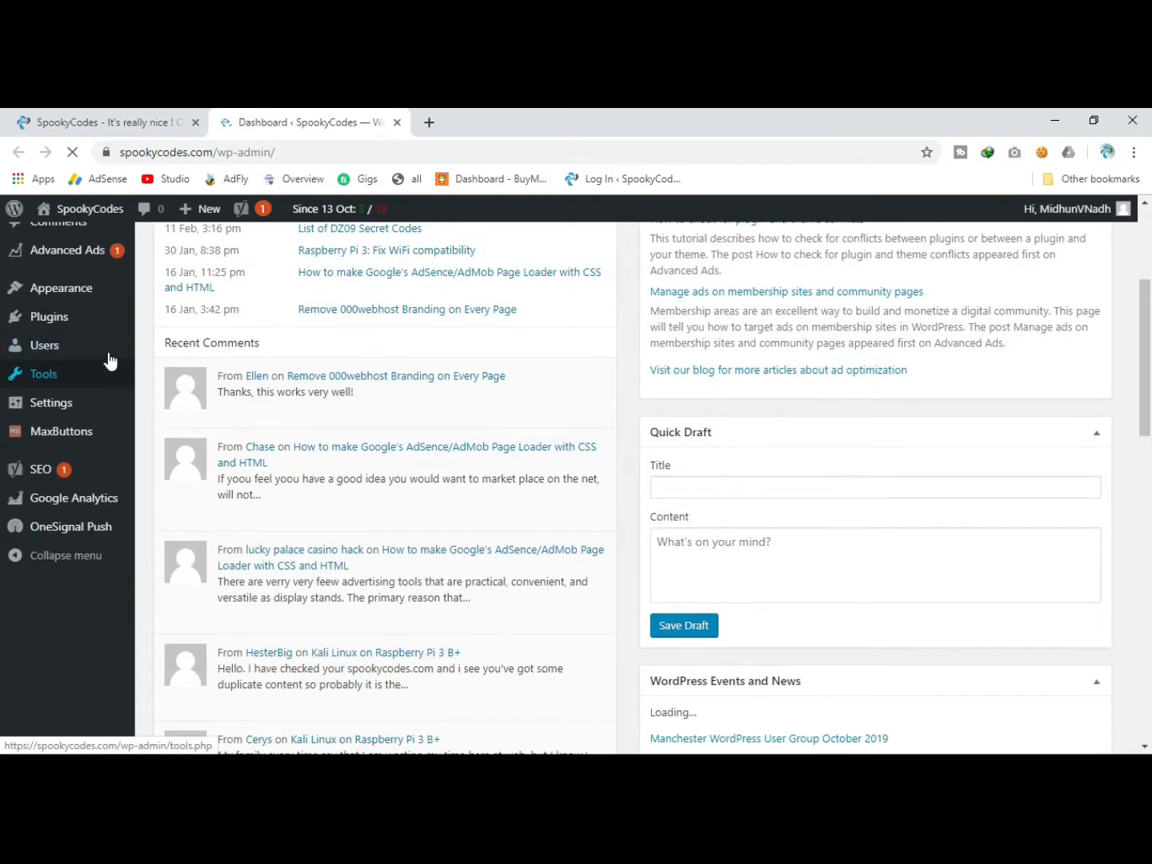
mouse_move(61, 288)
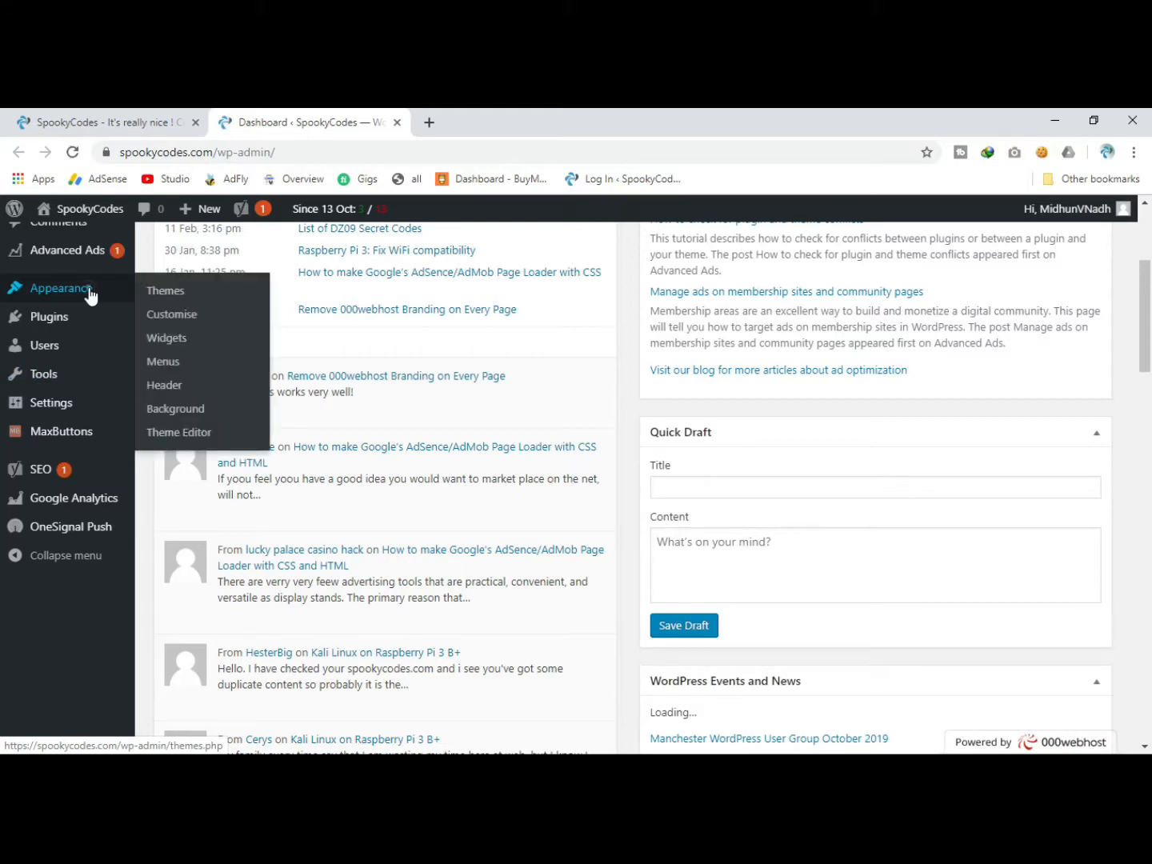
click(165, 291)
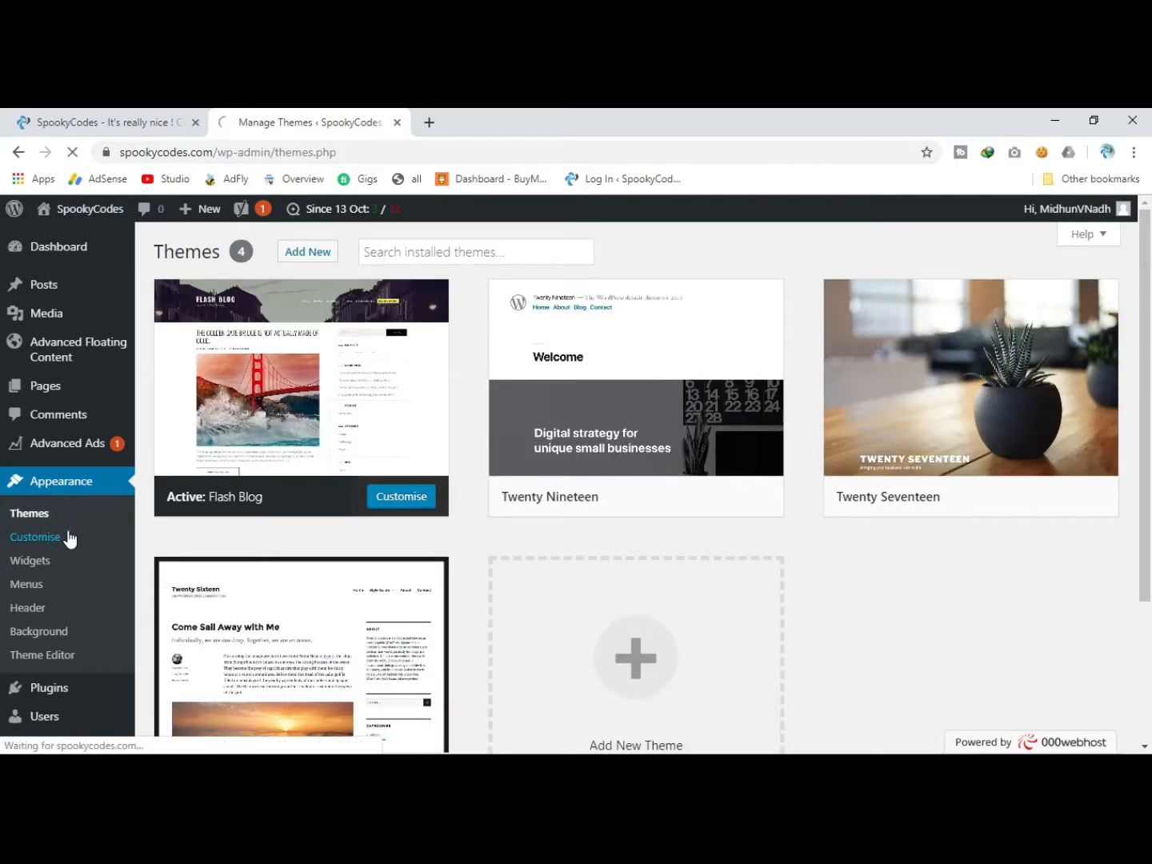
click(36, 538)
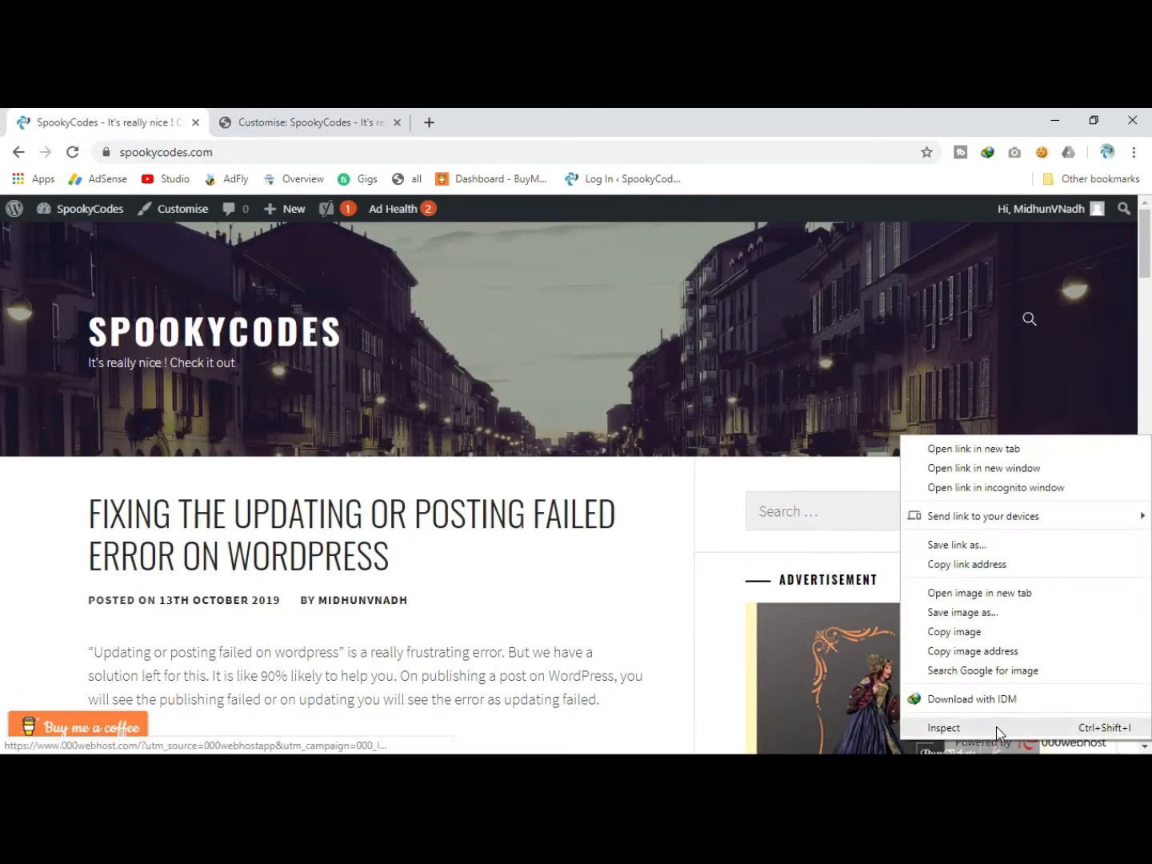
click(944, 726)
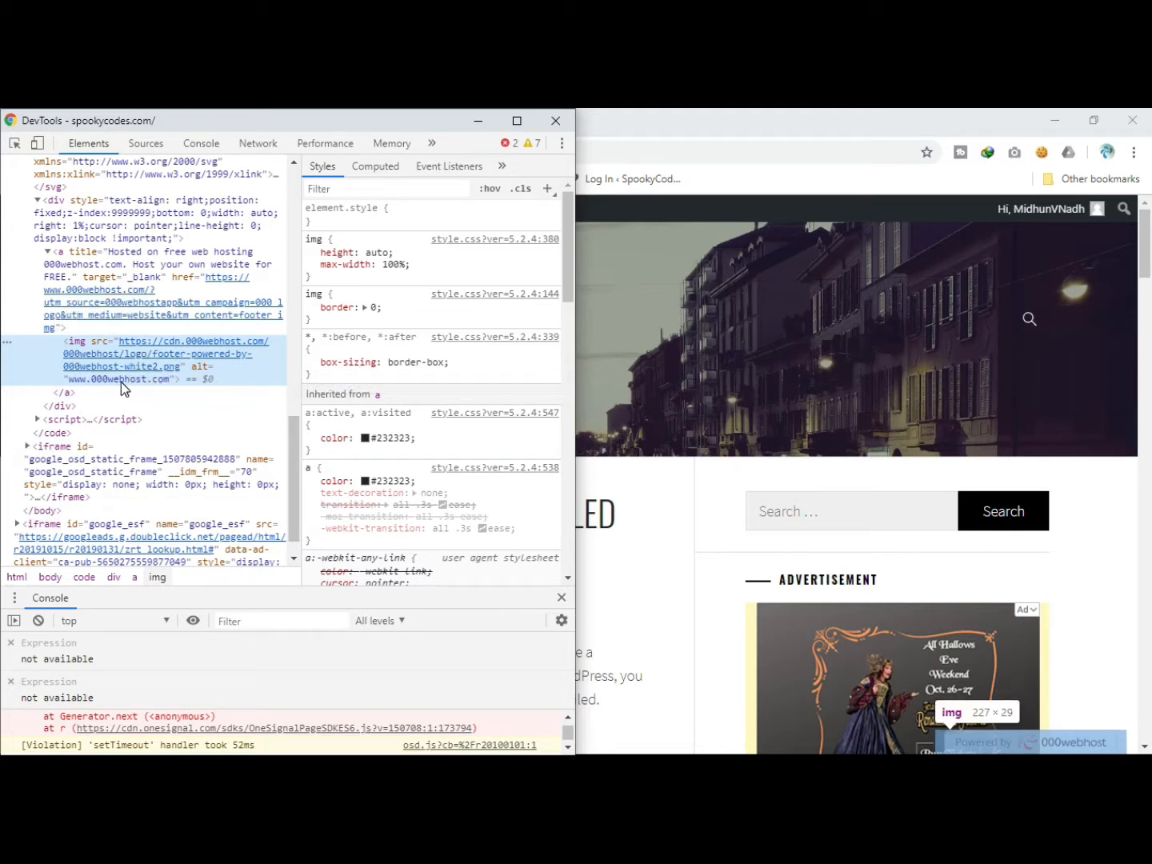
mouse_move(131, 381)
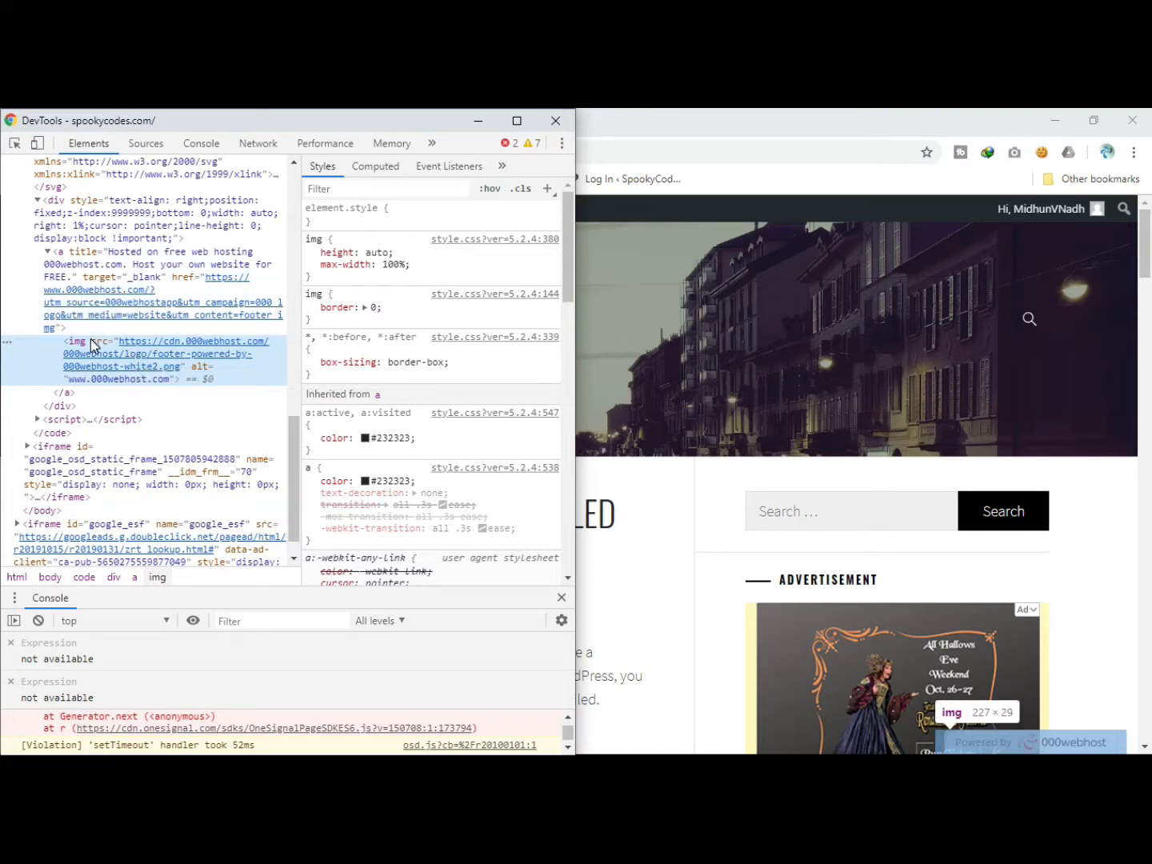
click(124, 377)
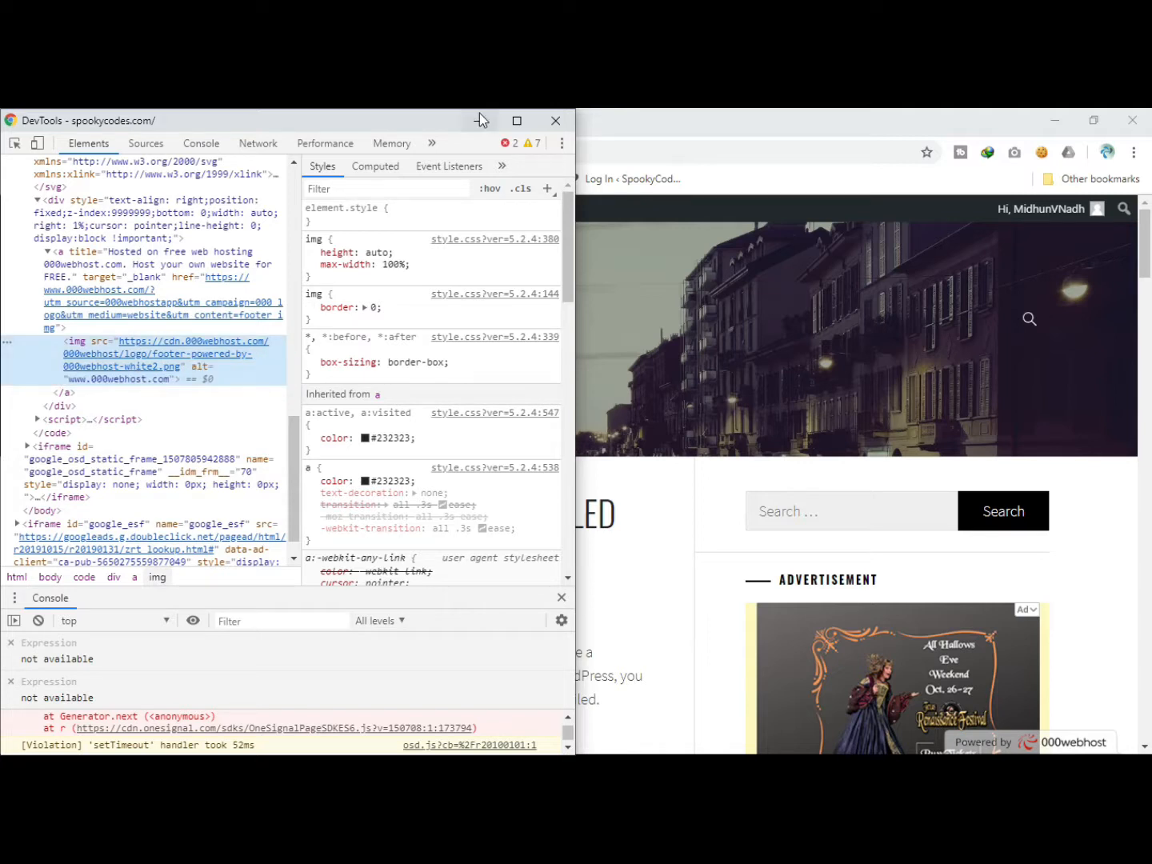
click(556, 122)
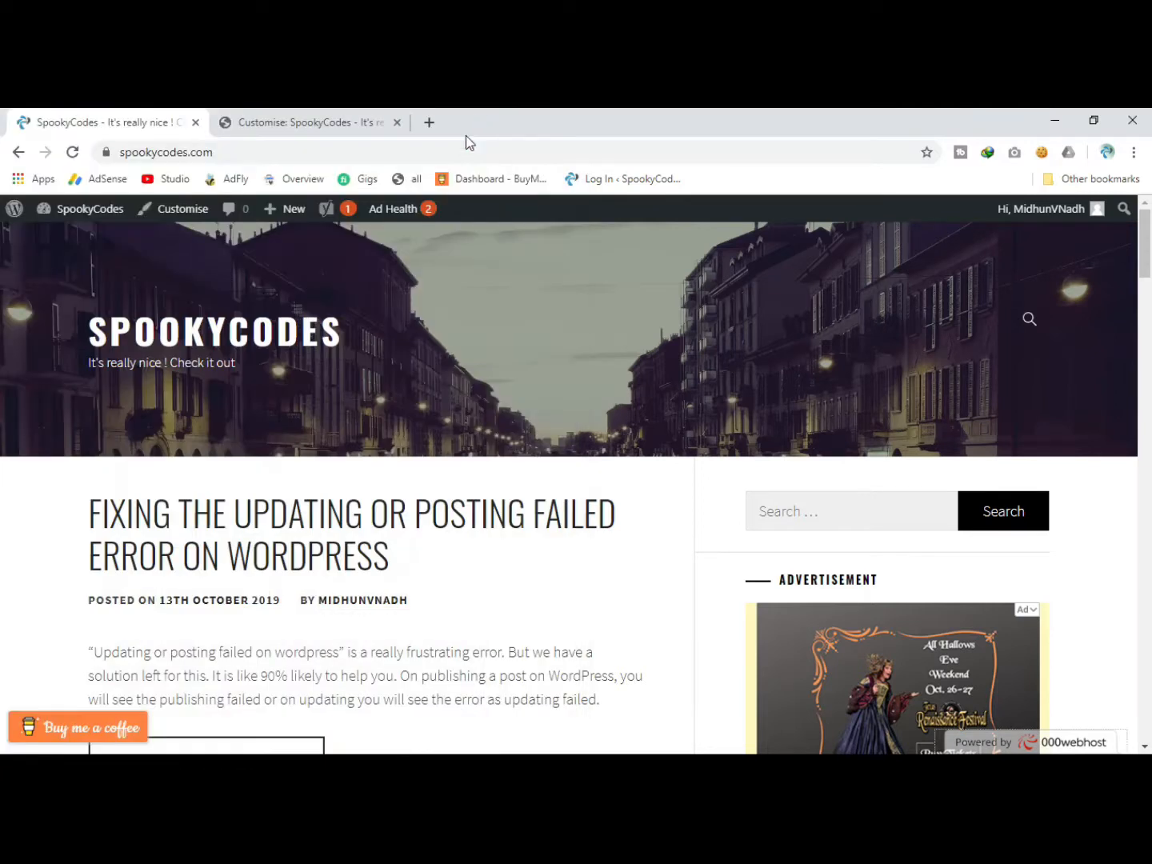
click(182, 208)
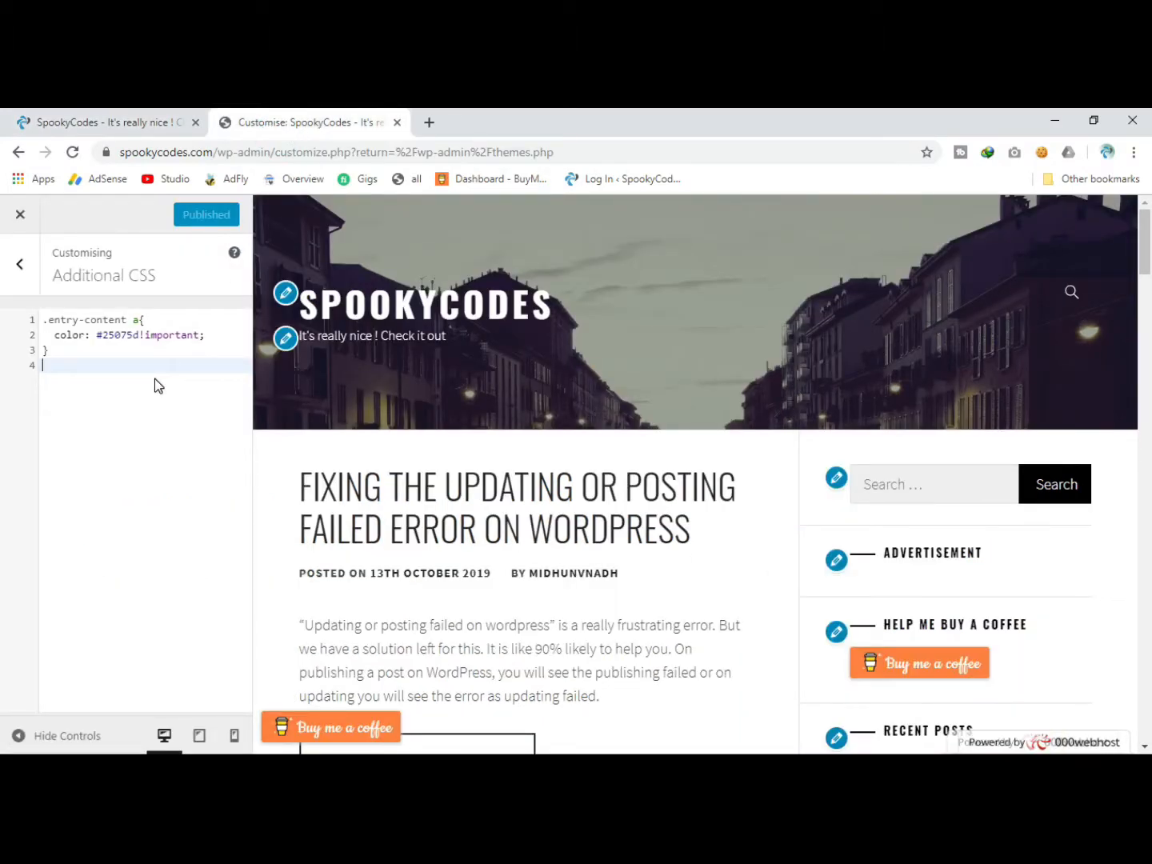
text(img[])
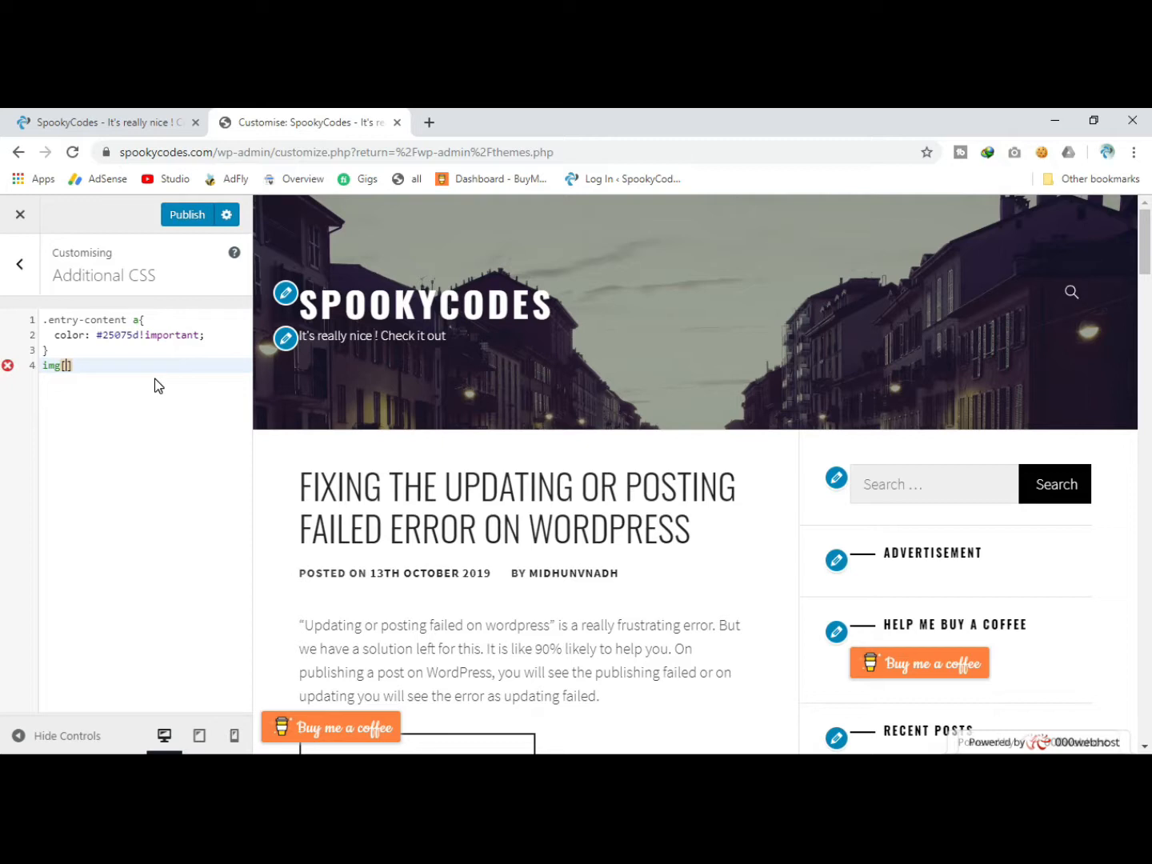
text(alt=)
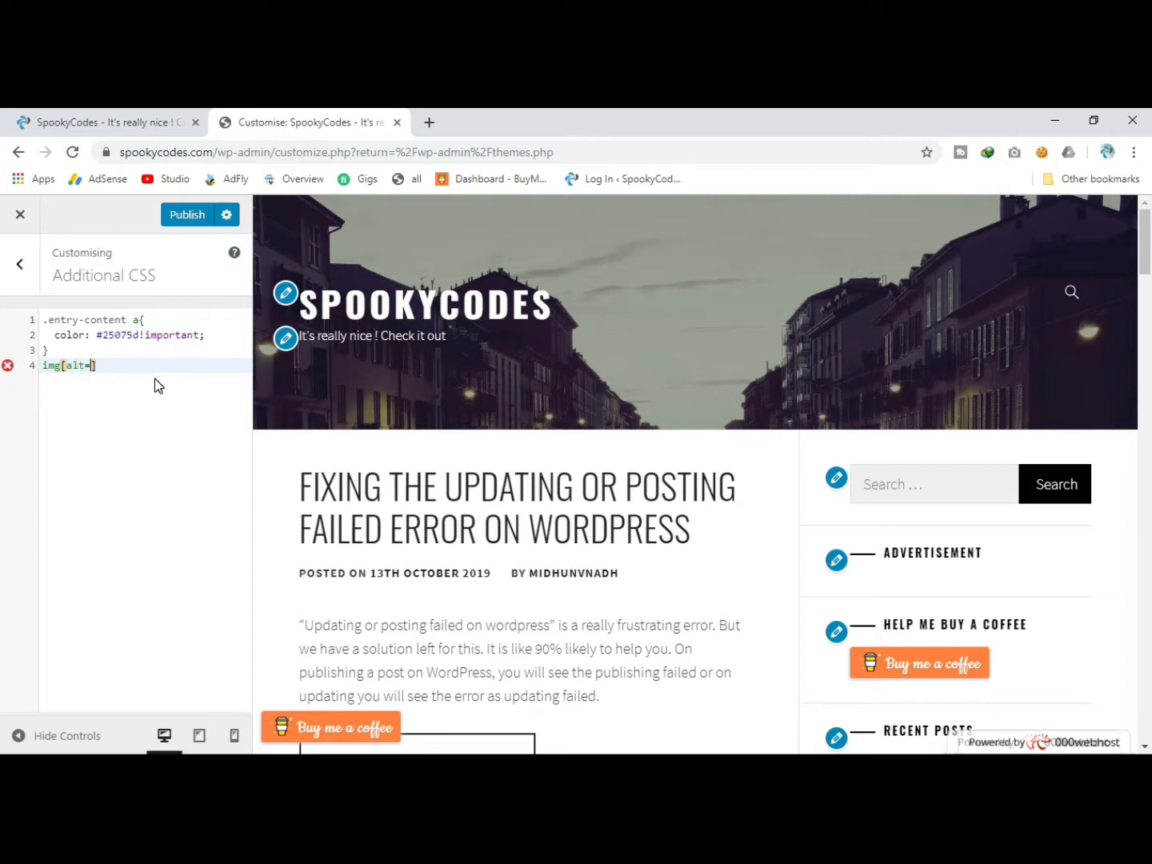
text("www.000webhost.com")
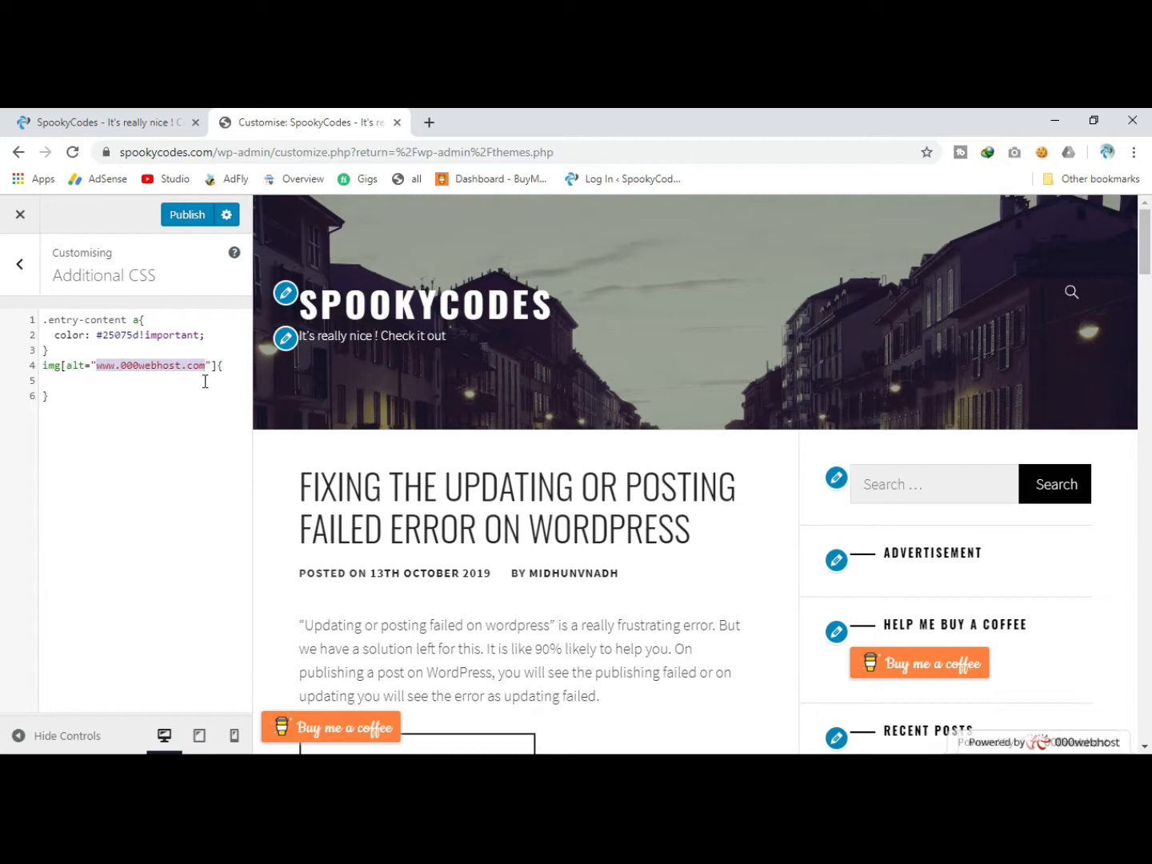
text(d)
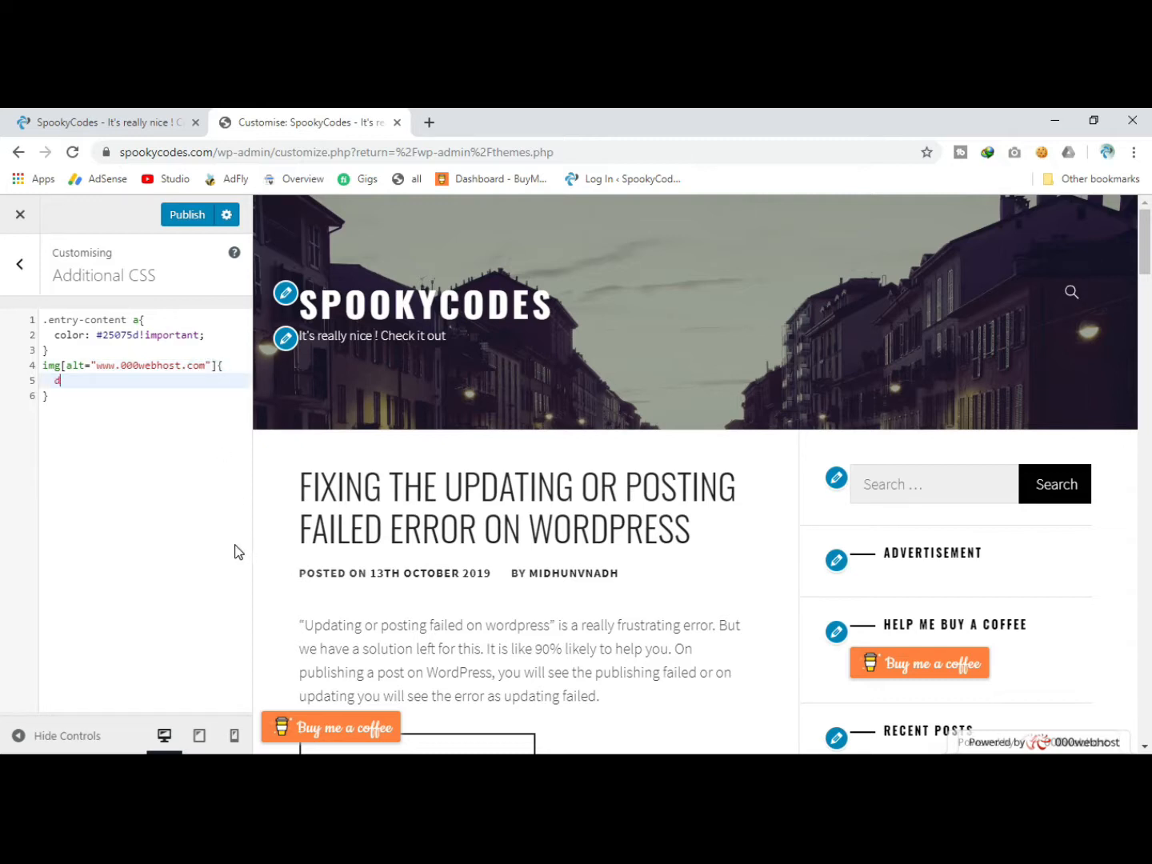
text(isplay)
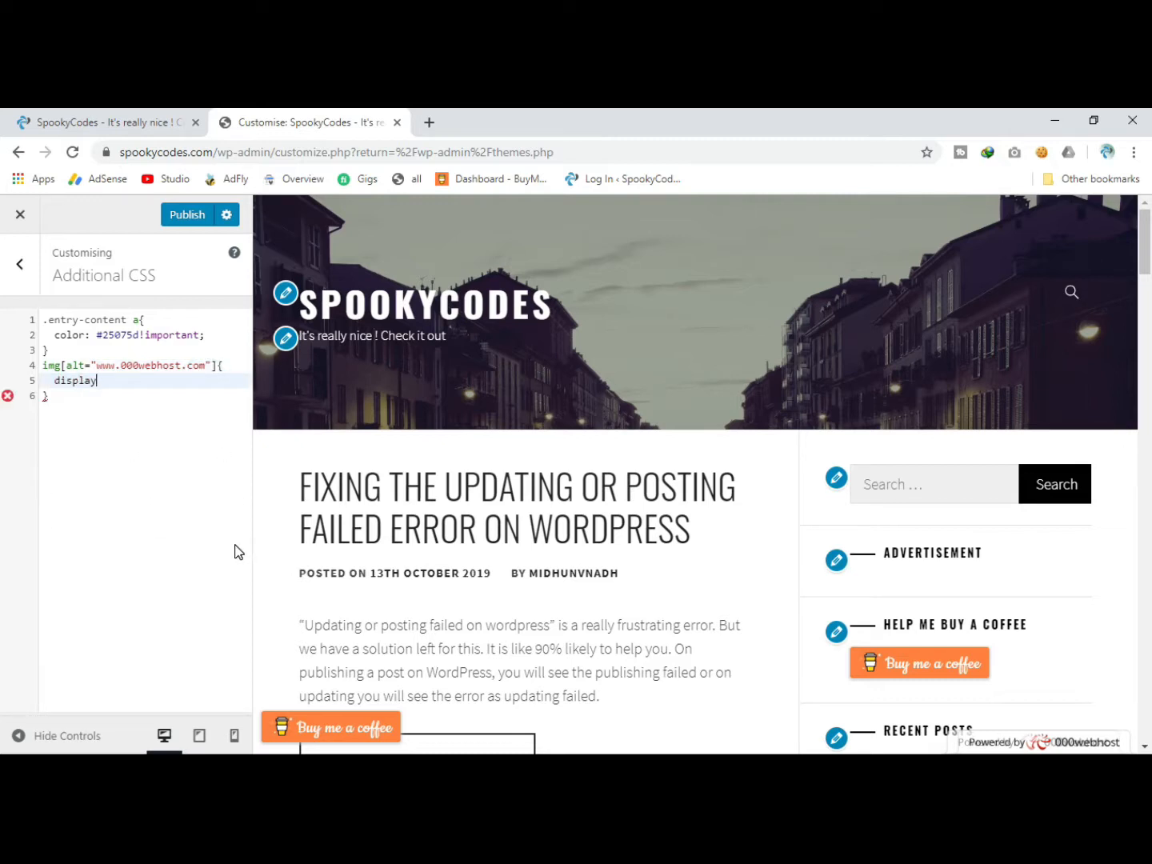
text(:none;)
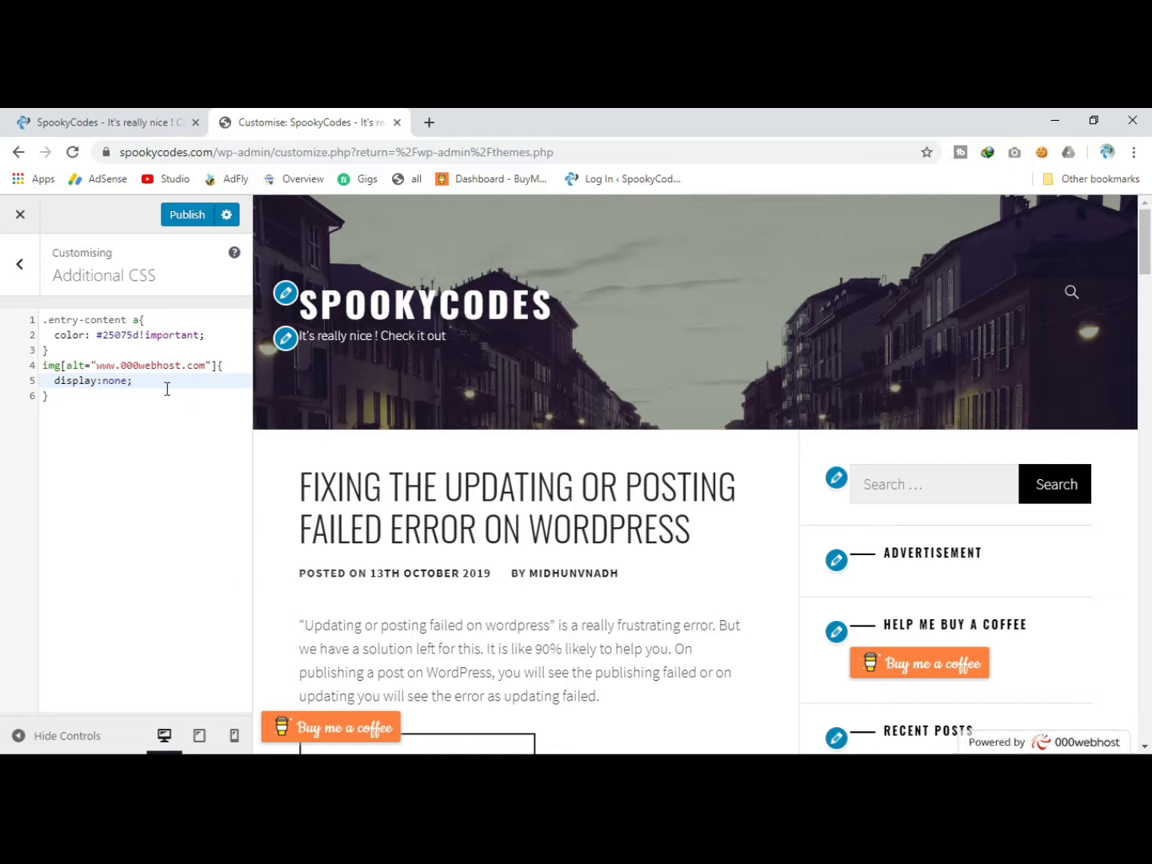
Publish the CSS, then reload the homepage and scroll to confirm the footer banner is gone.
click(185, 215)
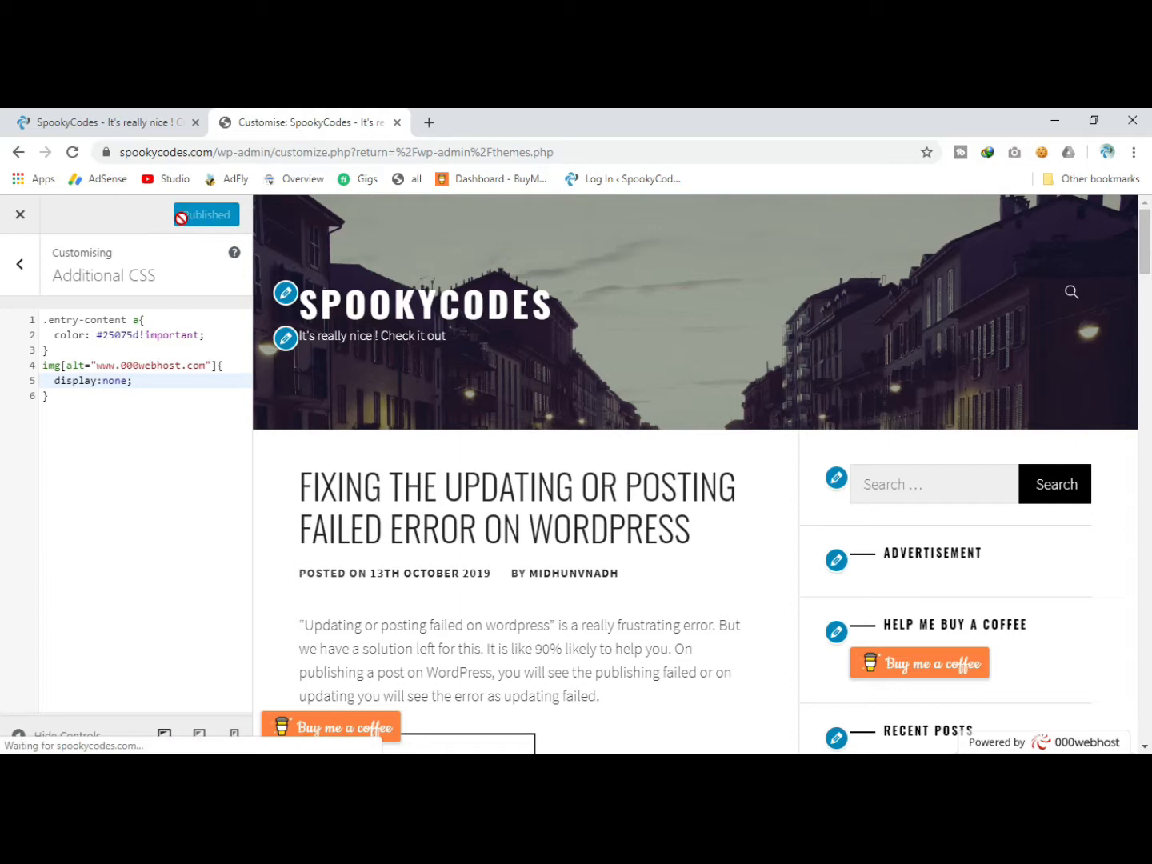
click(205, 214)
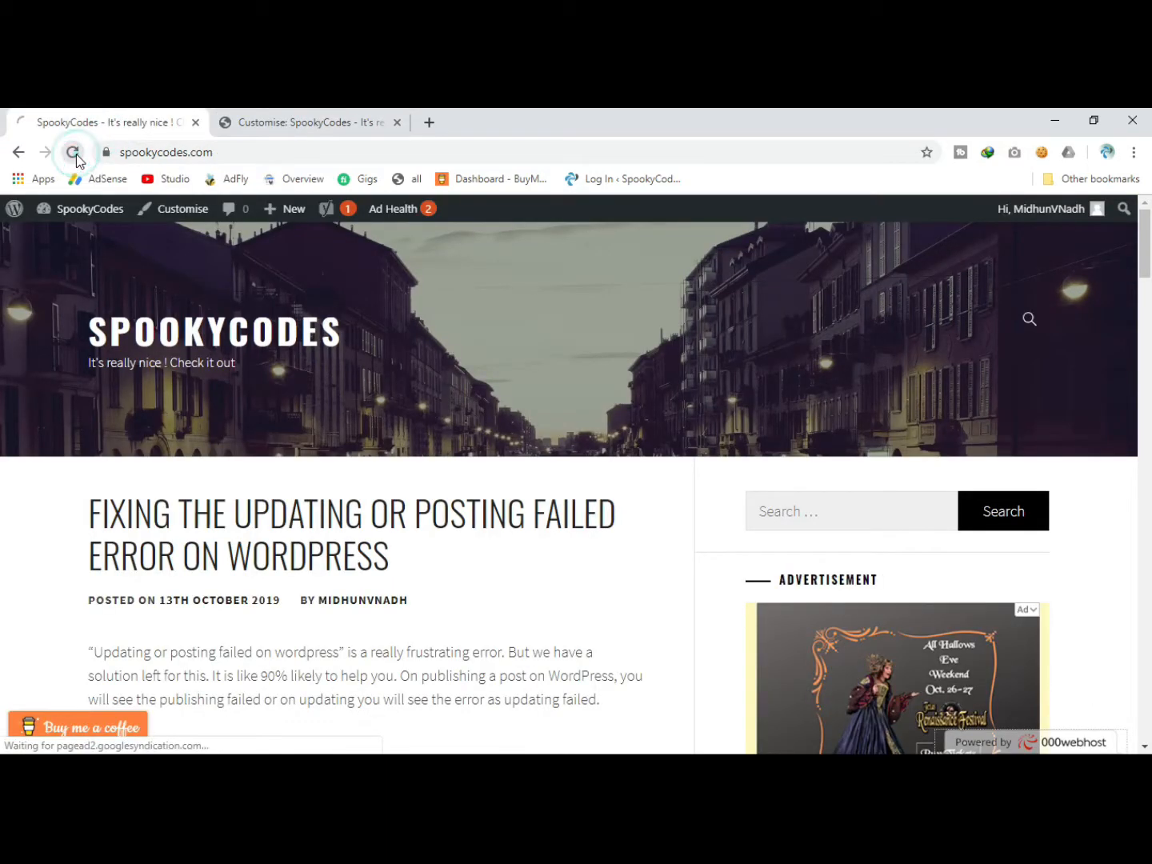
click(76, 152)
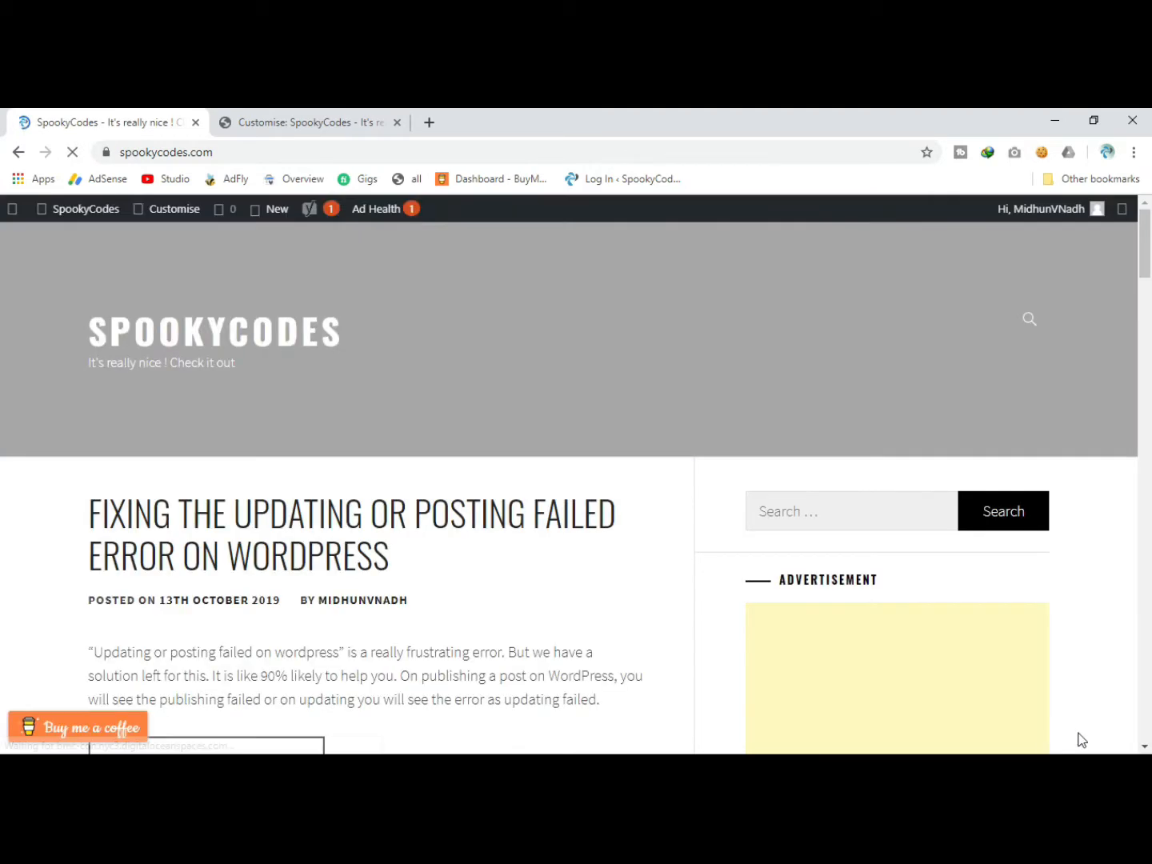
scroll(down, 3)
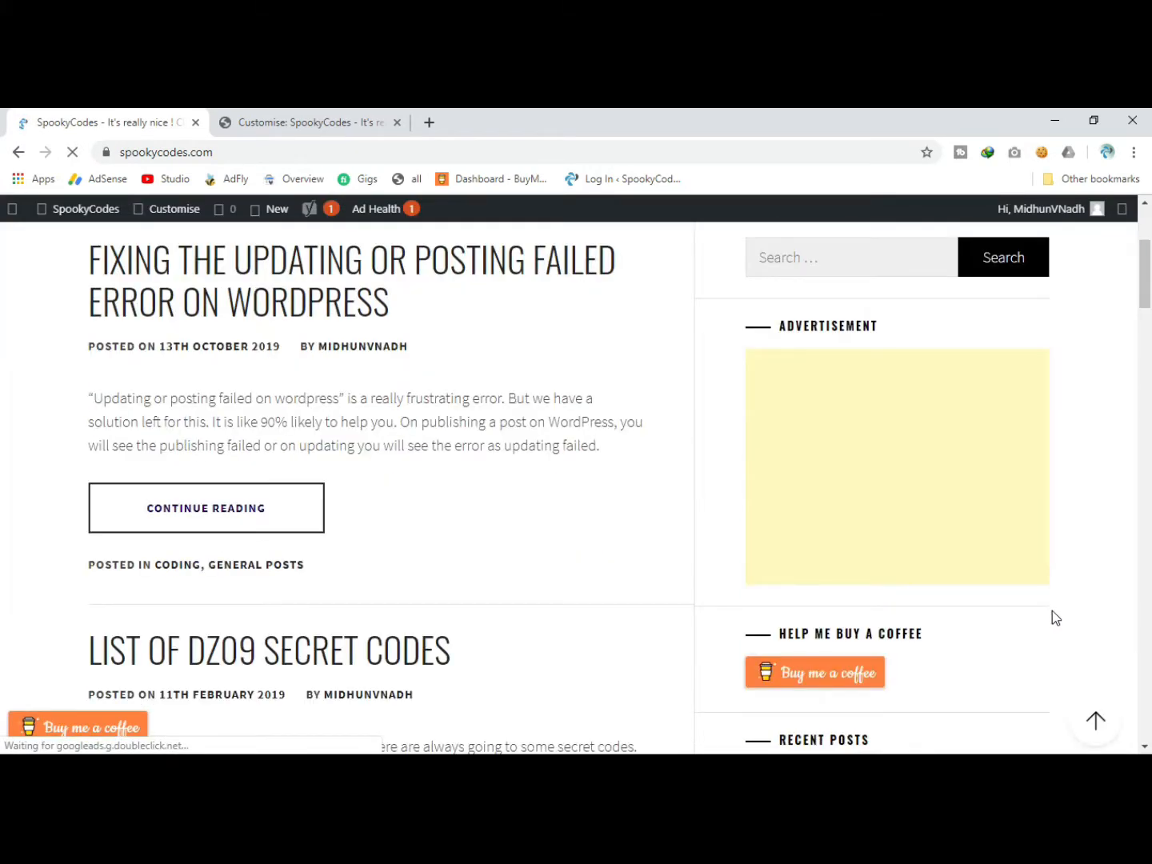
scroll(down, 3)
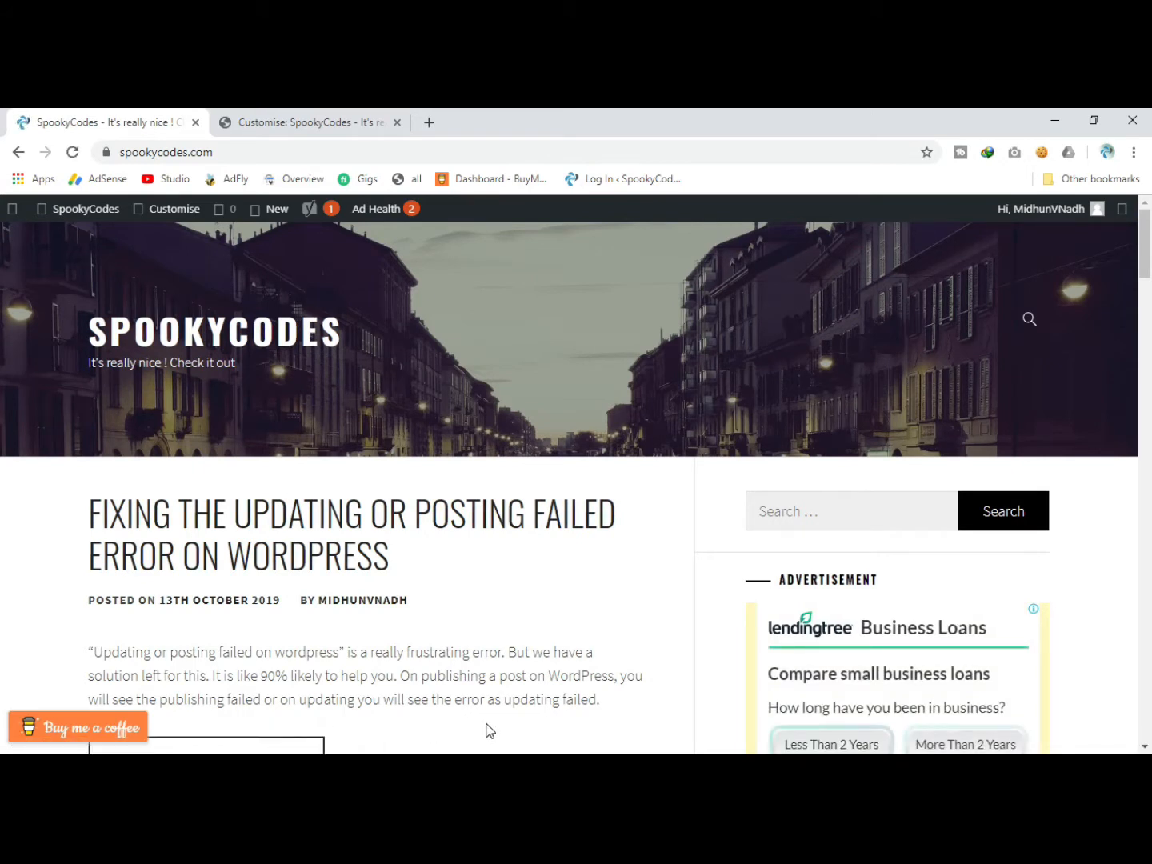
click(13, 742)
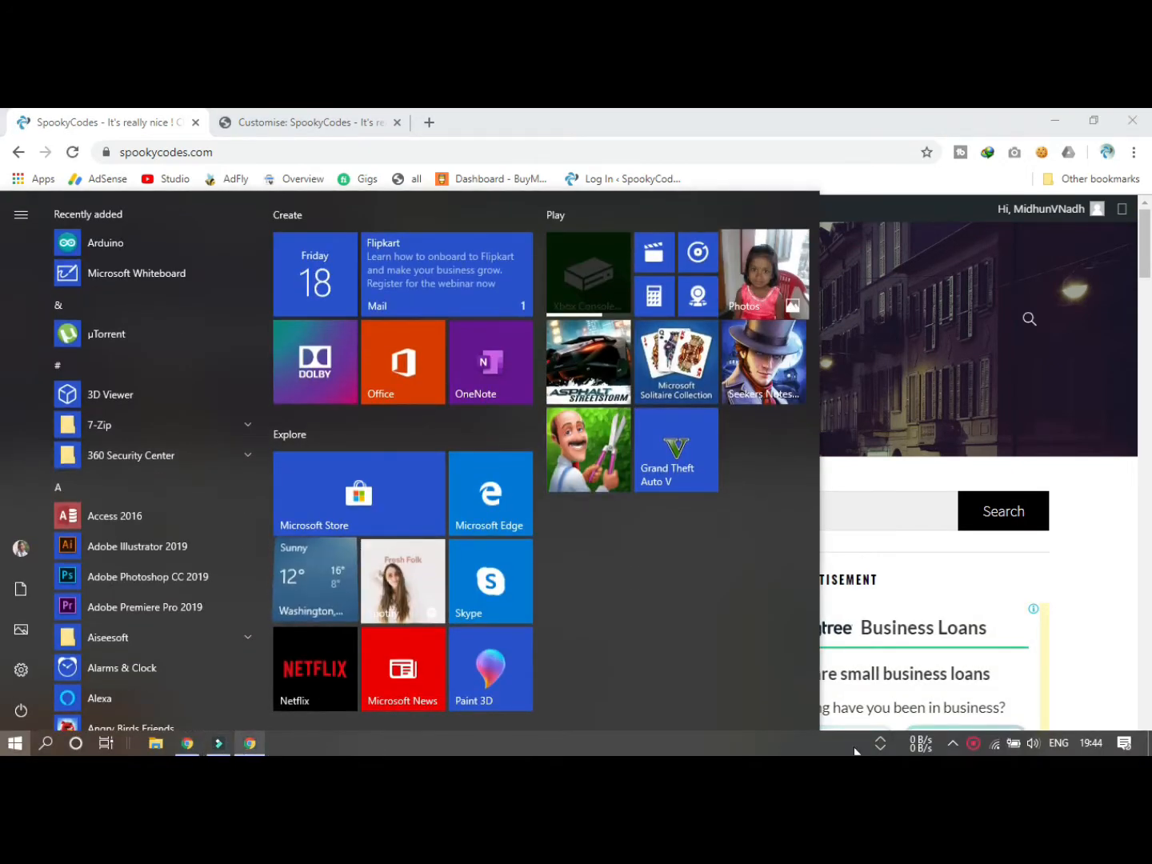